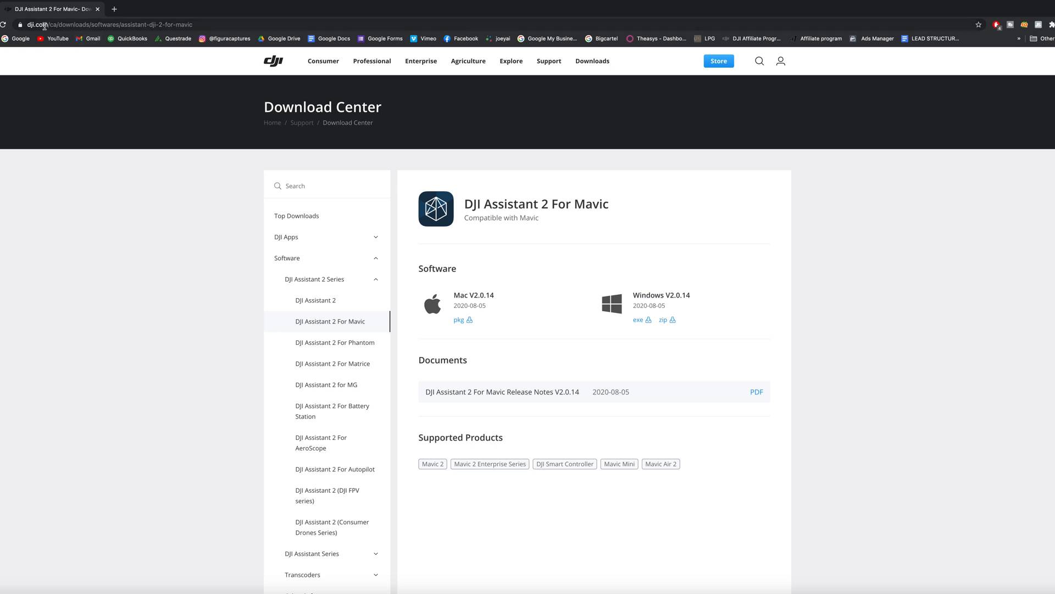
mouse_move(428, 237)
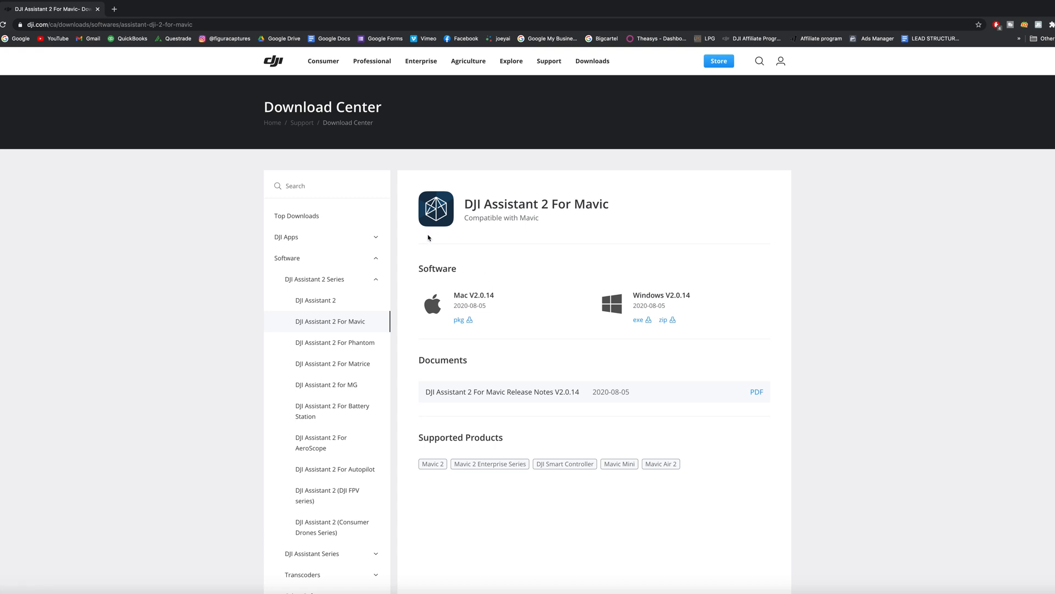